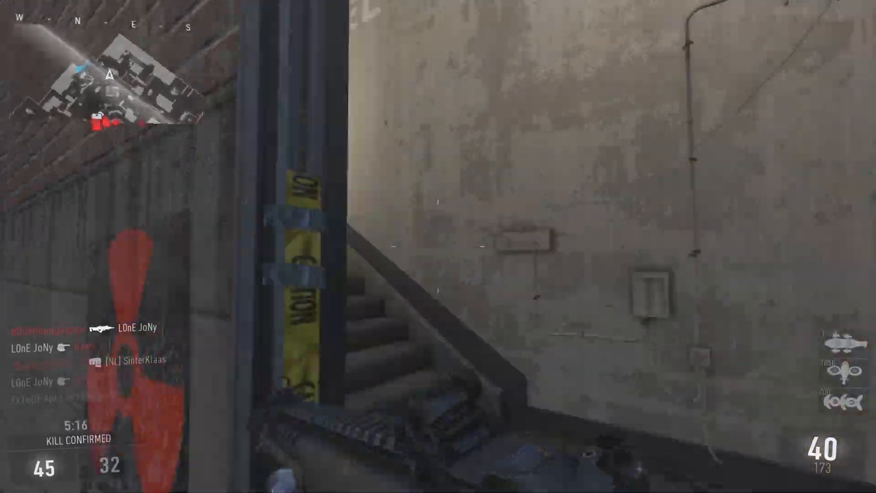
- Switch ShadowPlay recording on from the GeForce Experience ShadowPlay panel
click(438, 247)
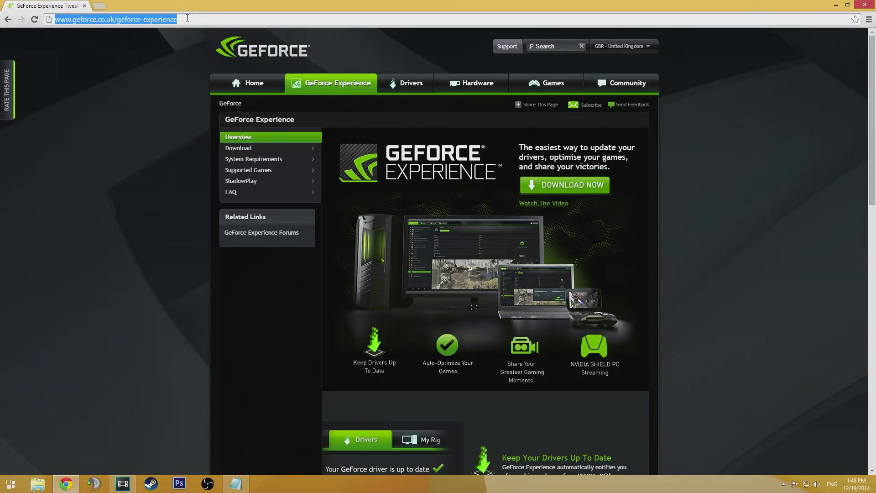
click(576, 186)
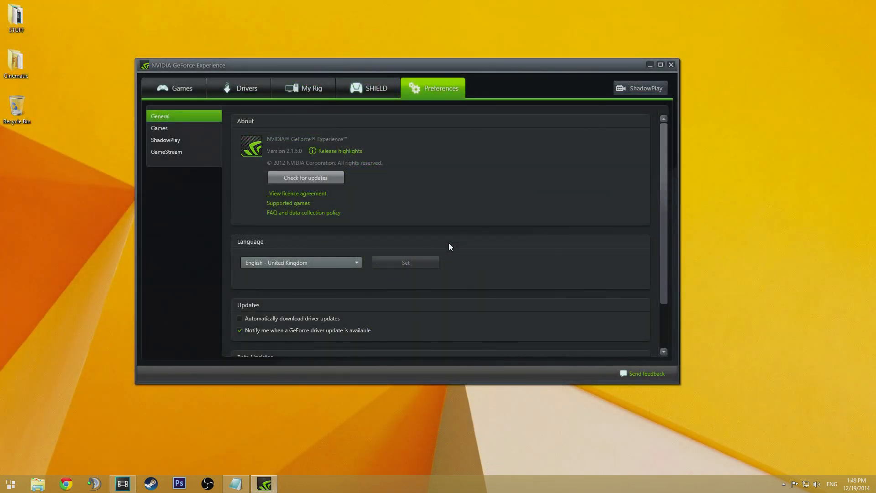
mouse_move(641, 93)
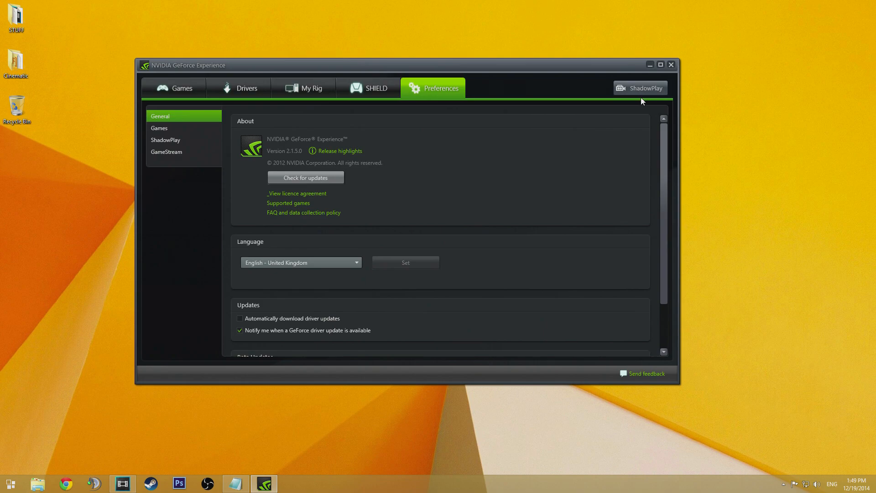
click(640, 88)
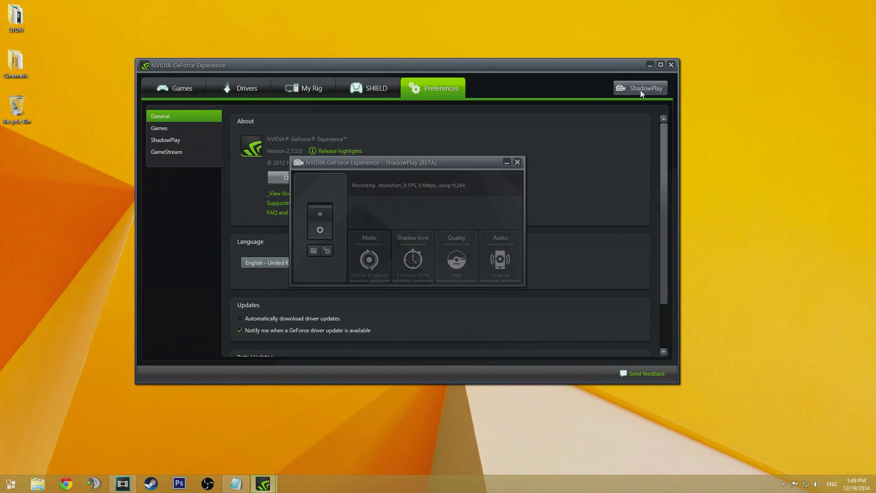
mouse_move(404, 192)
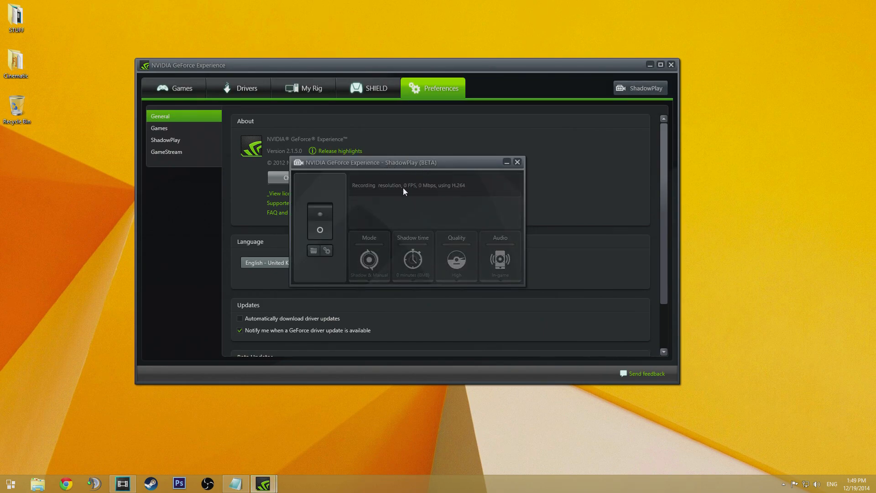
click(319, 213)
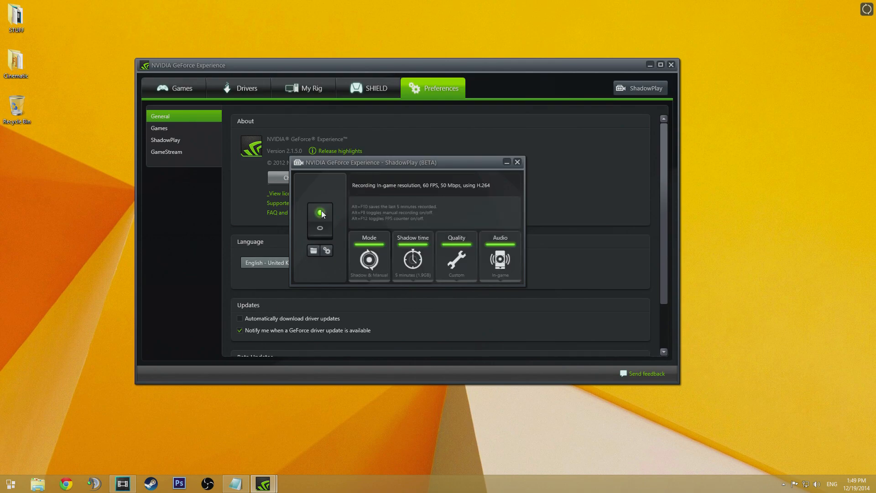
mouse_move(371, 207)
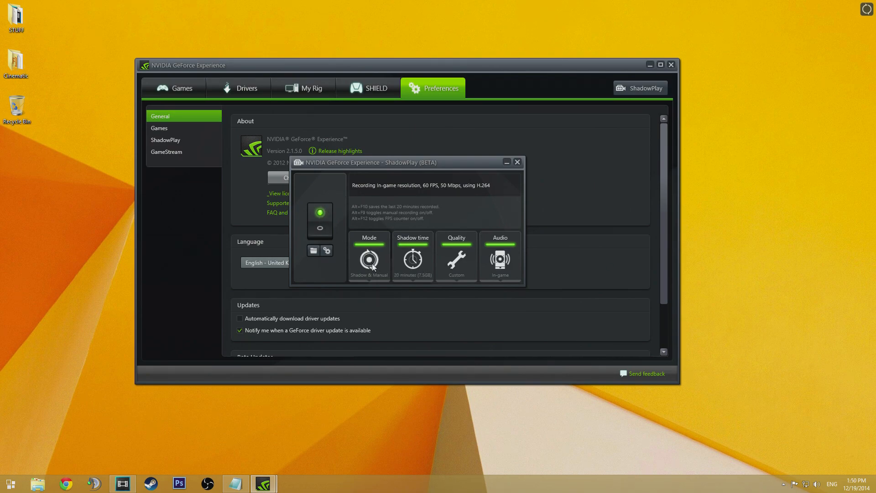
- Keep Shadow & Manual mode and shorten the shadow time from 20 to about 5 minutes
click(369, 260)
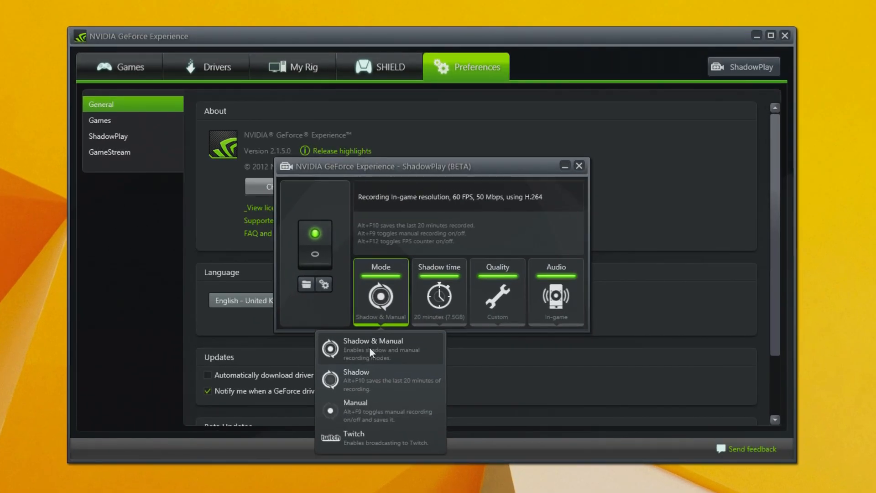
mouse_move(376, 387)
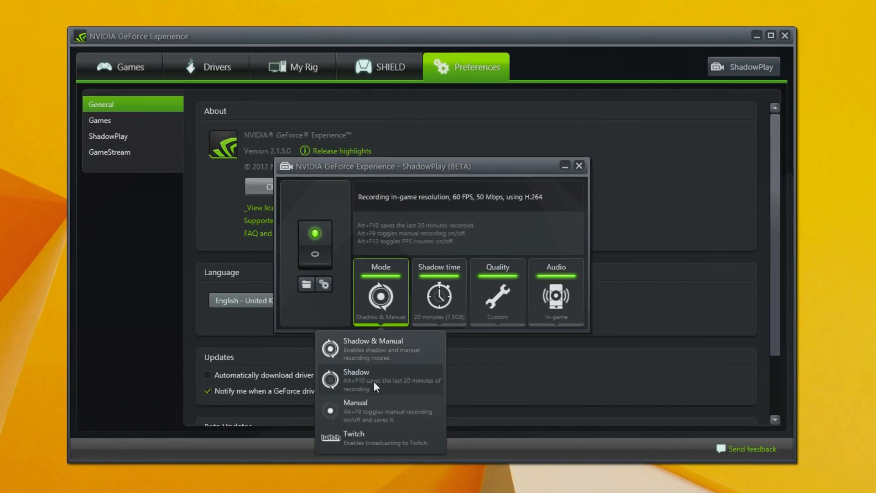
mouse_move(390, 448)
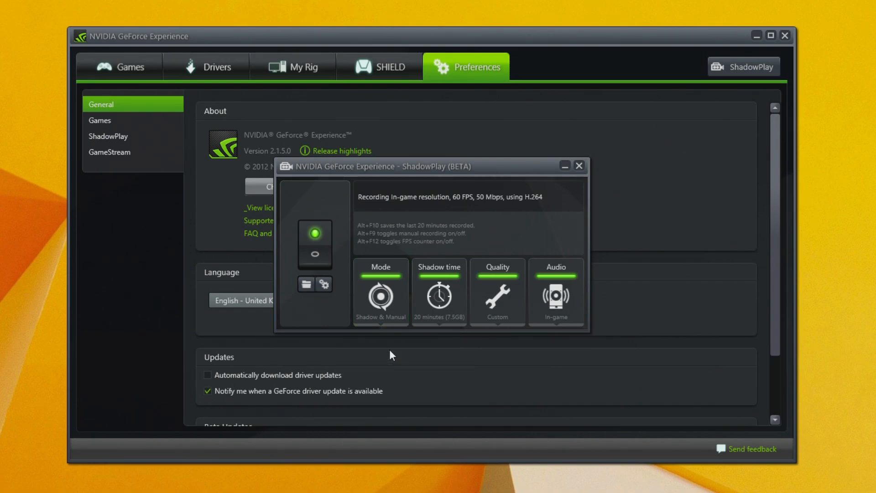
mouse_move(426, 351)
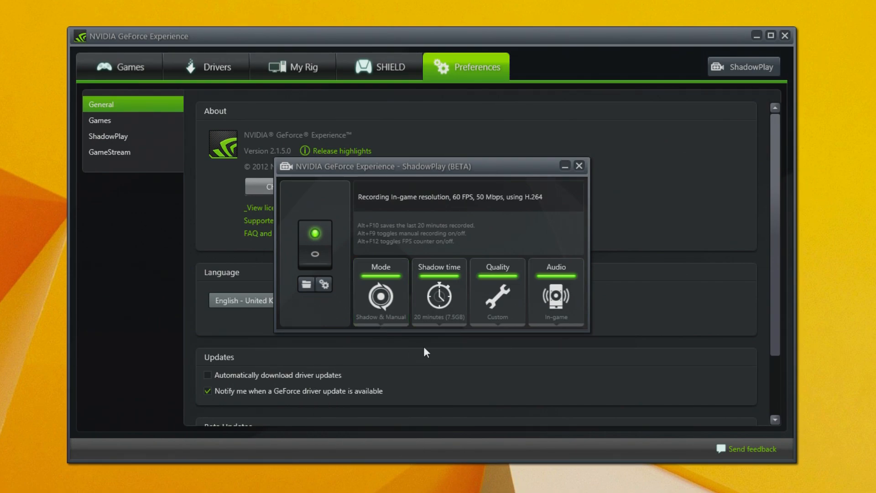
click(439, 293)
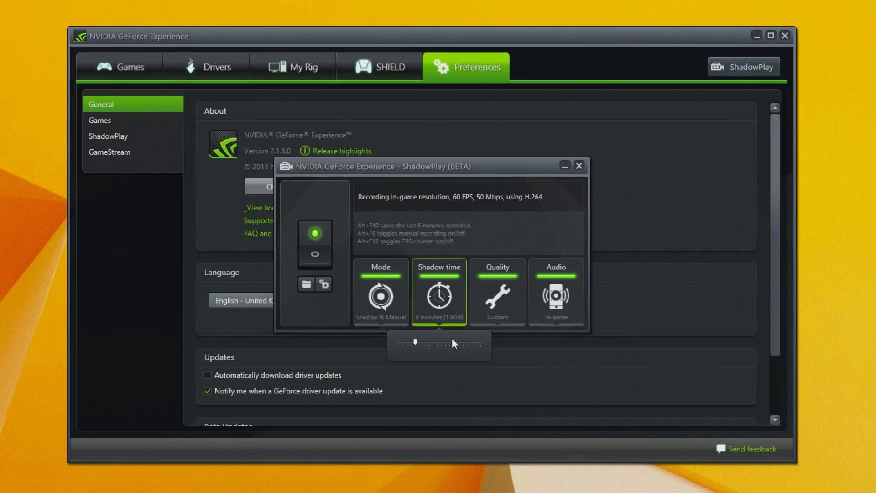
drag(421, 344, 416, 346)
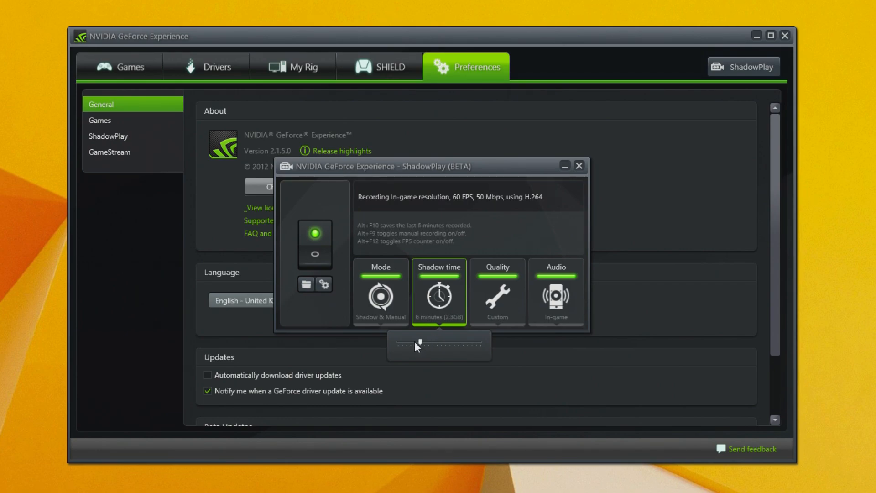
- Choose Custom quality at 60 FPS, trying 90 Mbps before settling the bit rate at 50 Mbps
click(497, 292)
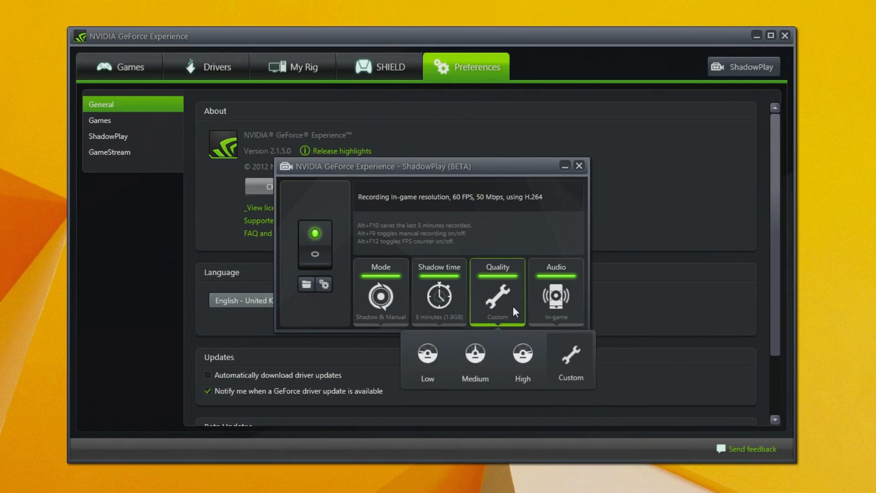
click(571, 359)
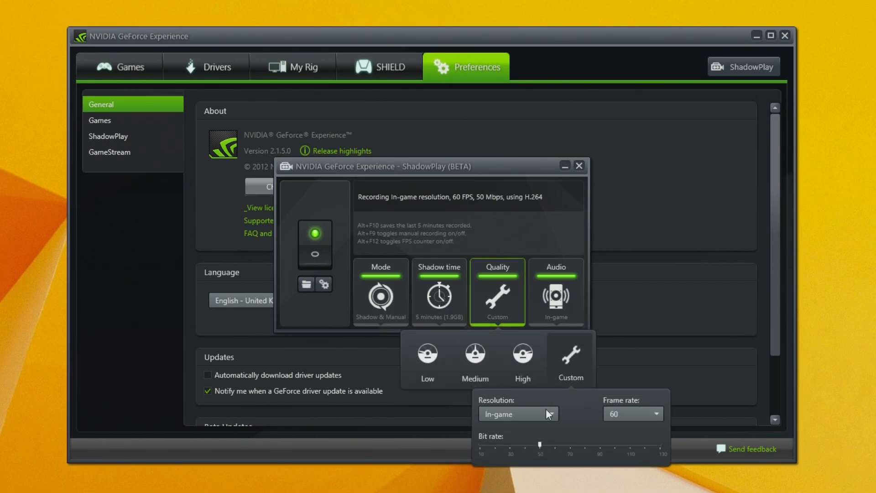
mouse_move(509, 447)
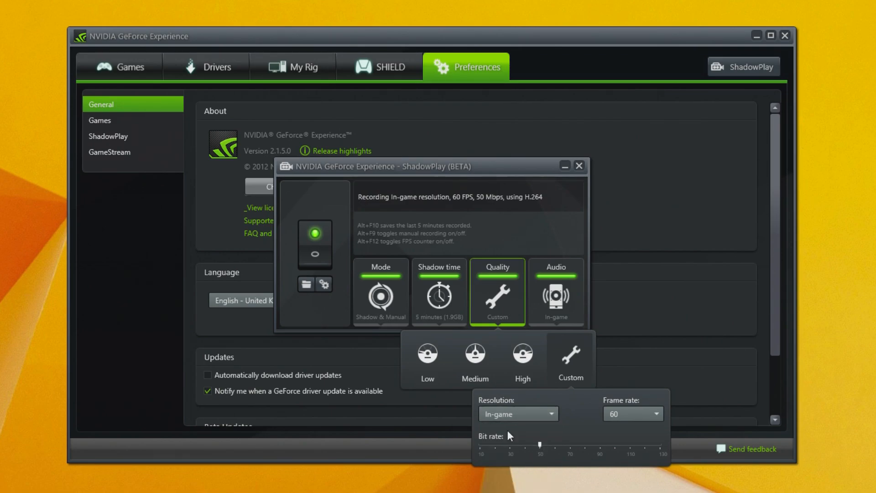
click(633, 413)
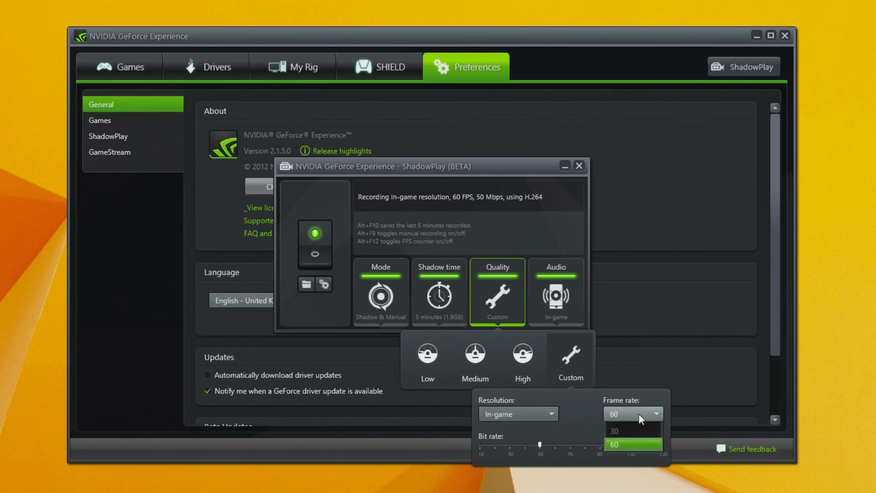
click(633, 443)
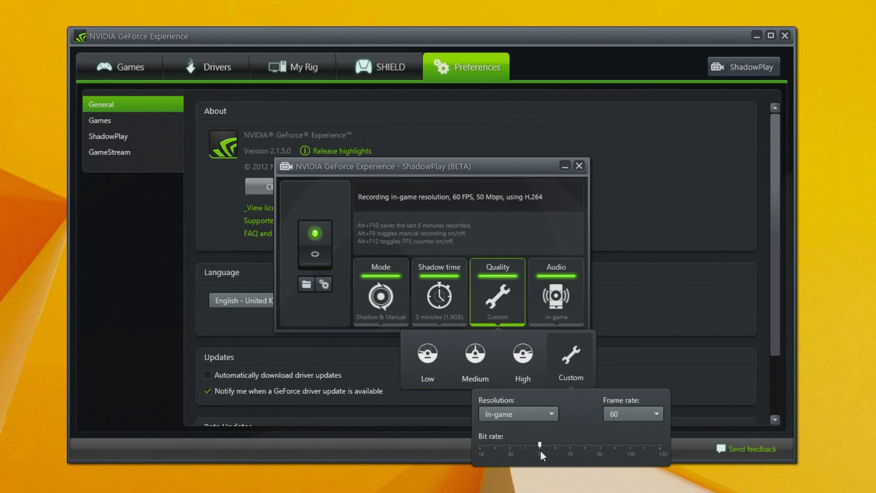
drag(539, 442, 574, 441)
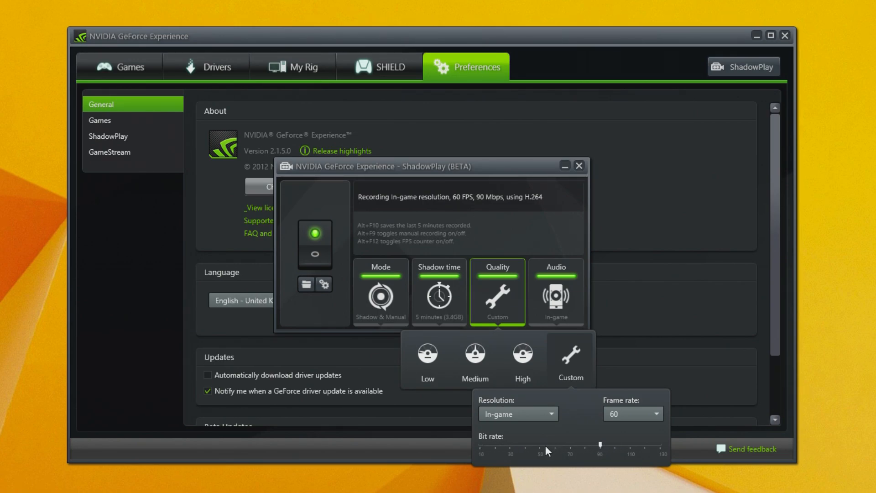
drag(601, 445, 540, 445)
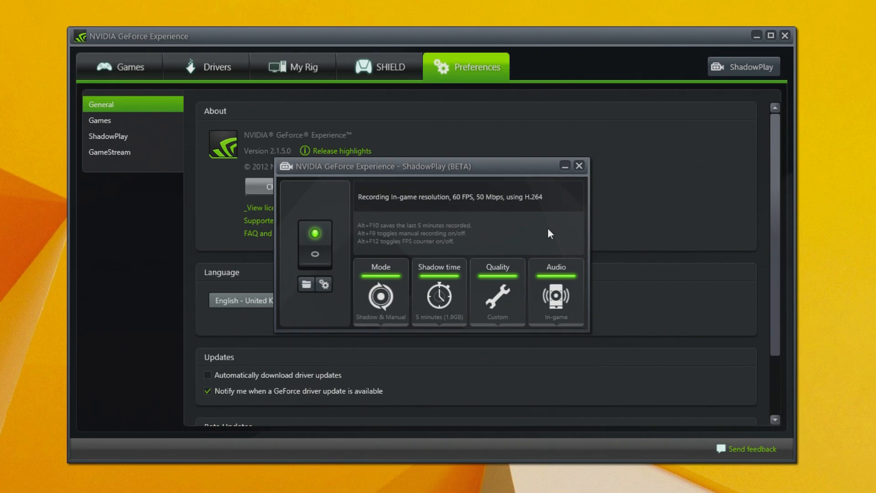
- Review the ShadowPlay preferences' status indicator and FPS counter overlay options
click(579, 165)
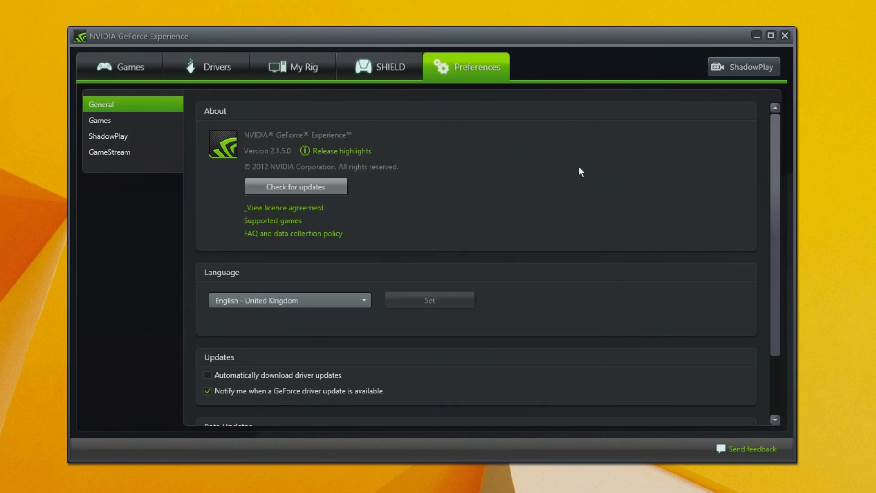
mouse_move(477, 81)
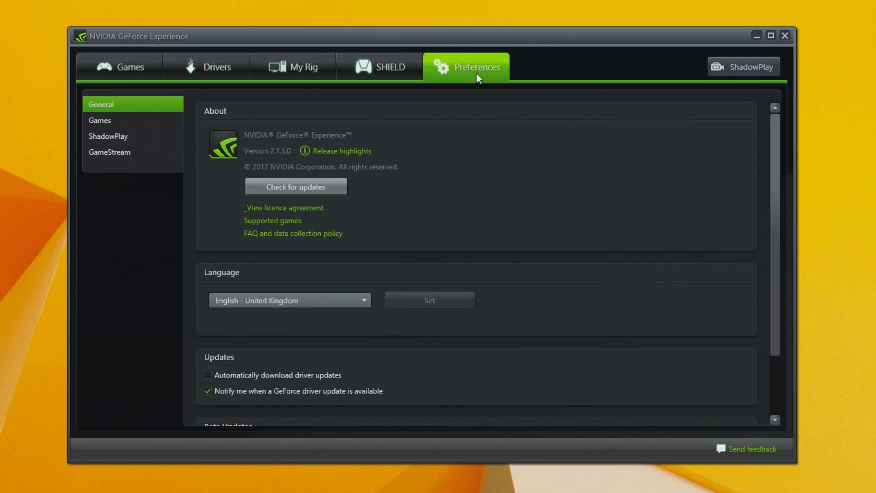
scroll(down, 3)
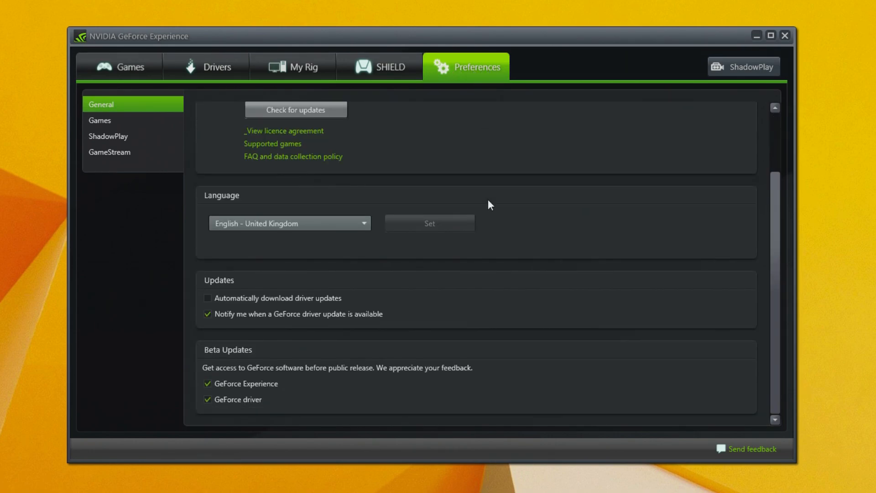
click(108, 136)
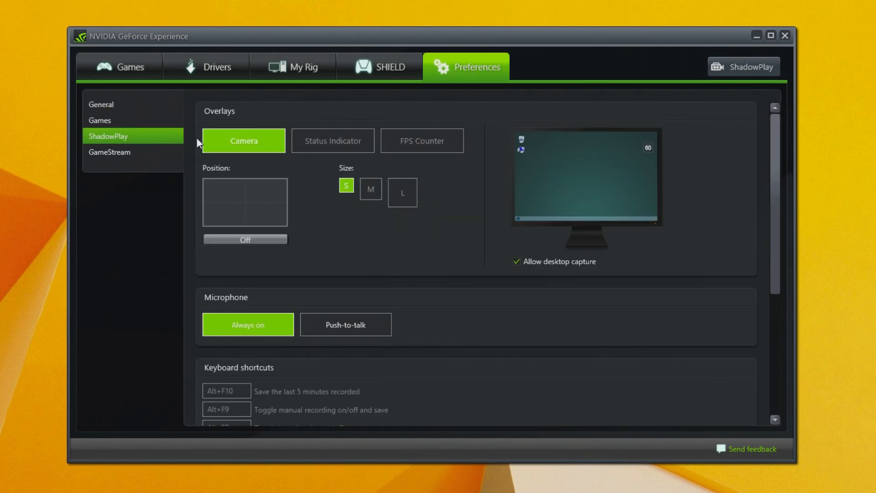
click(332, 141)
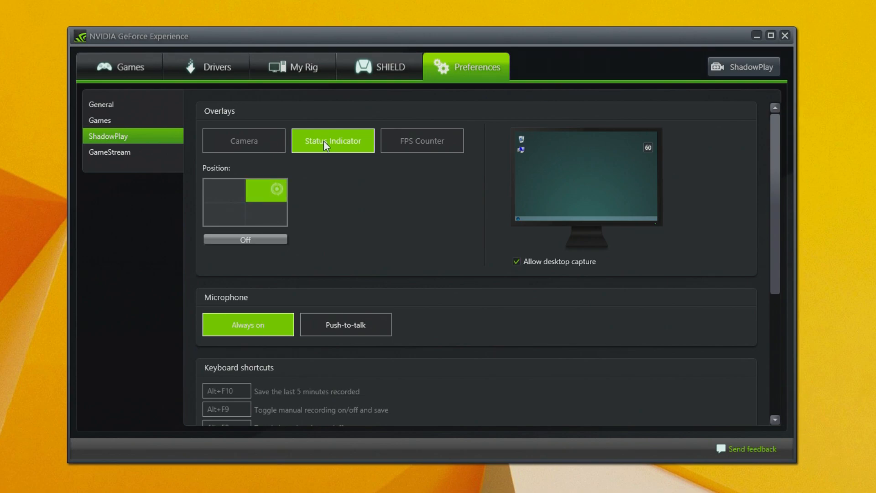
click(422, 141)
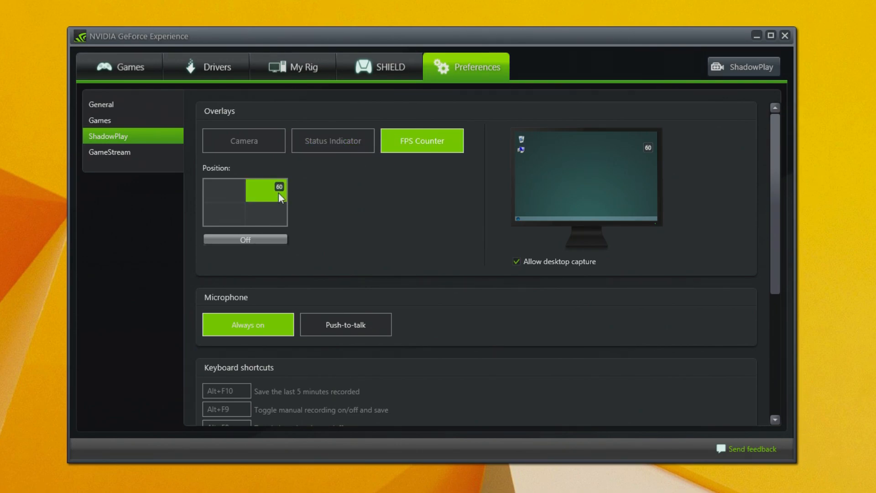
click(332, 141)
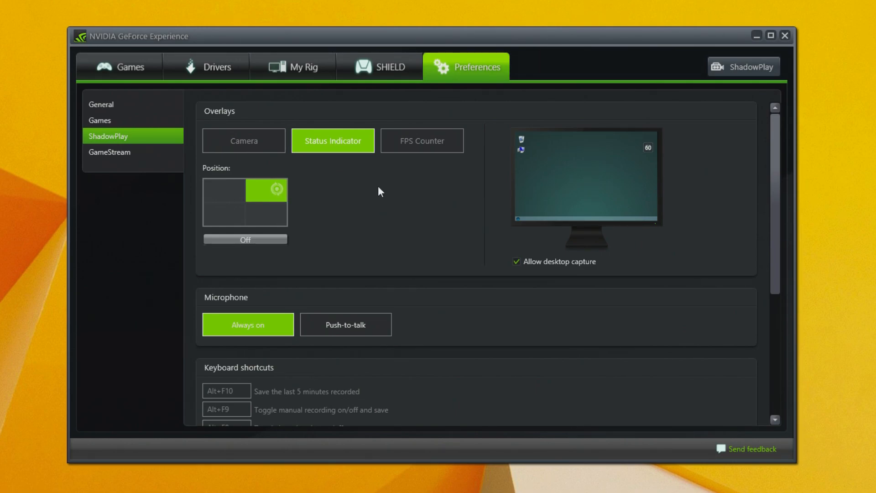
mouse_move(540, 270)
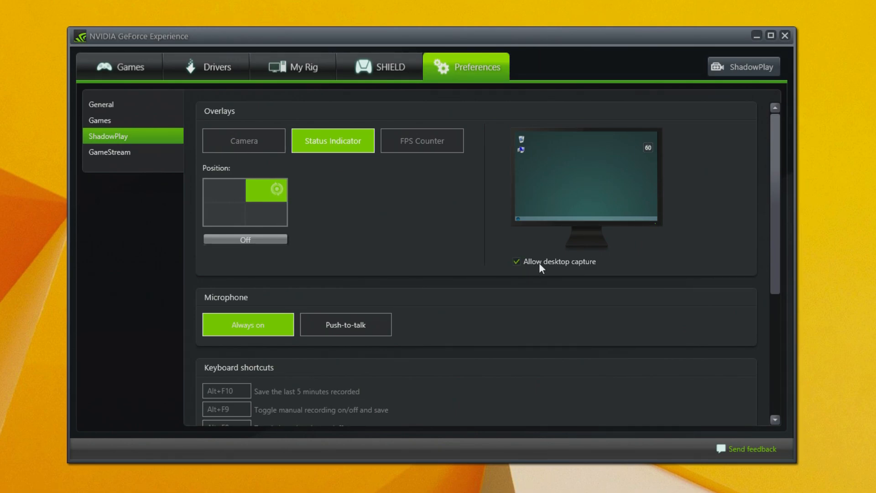
mouse_move(402, 252)
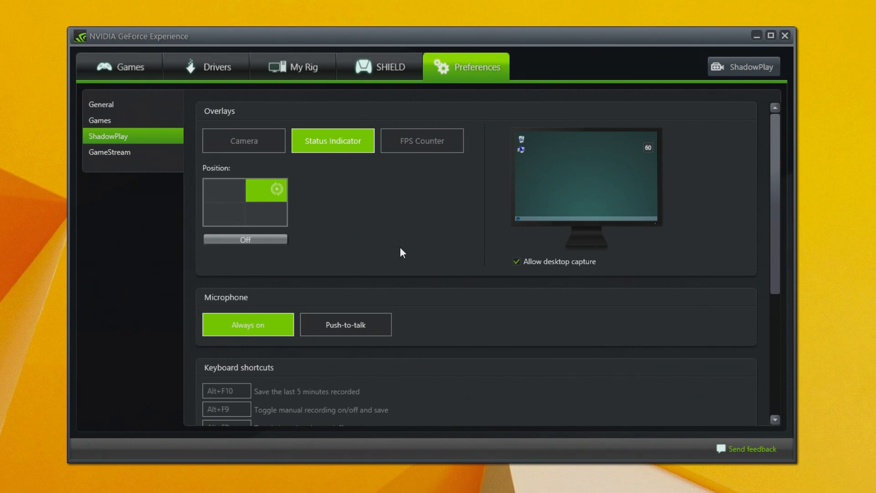
- Show the keyboard shortcuts and the recordings save location
scroll(down, 3)
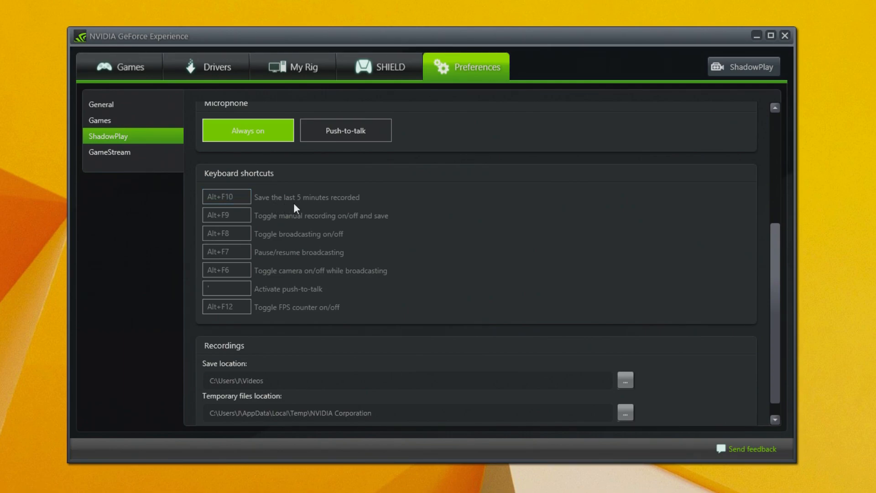
mouse_move(369, 210)
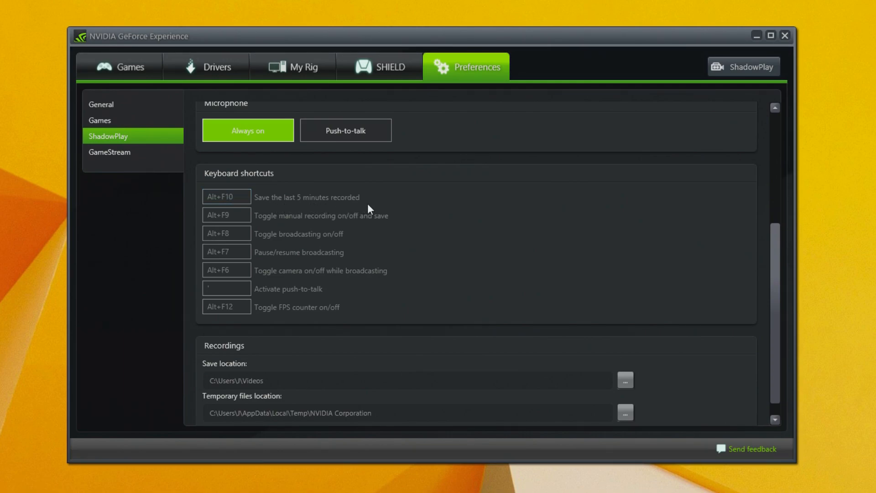
click(226, 215)
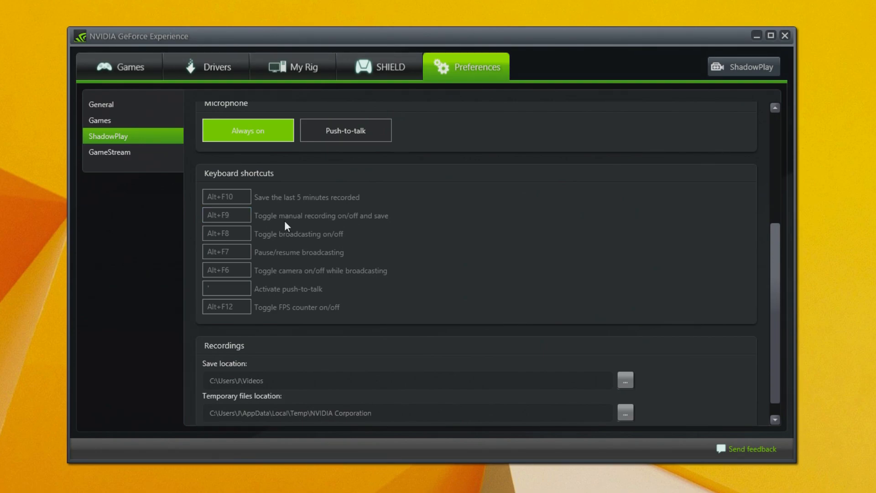
mouse_move(393, 228)
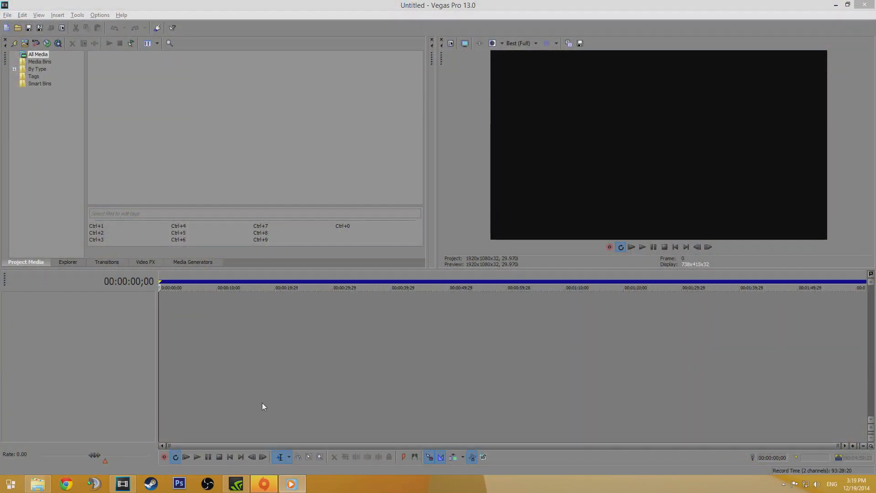
- Import the Advanced Warfare recording to the timeline and cover it with the loop region
click(39, 484)
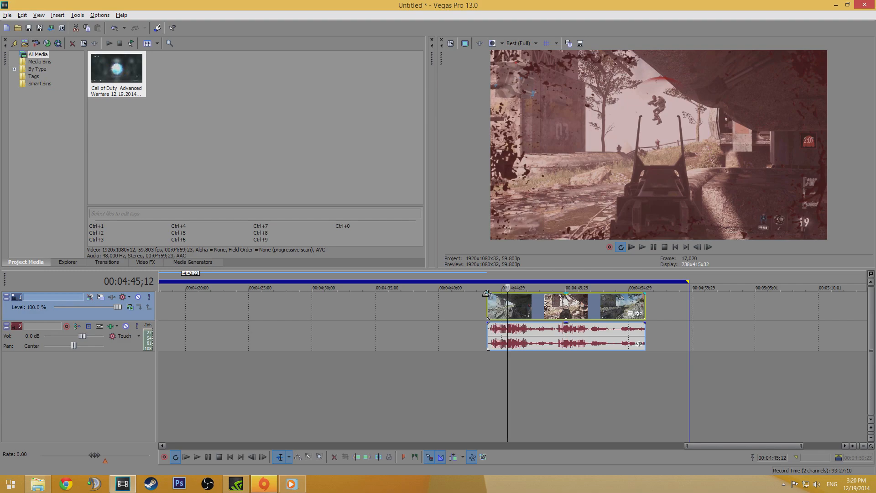
drag(487, 295, 497, 295)
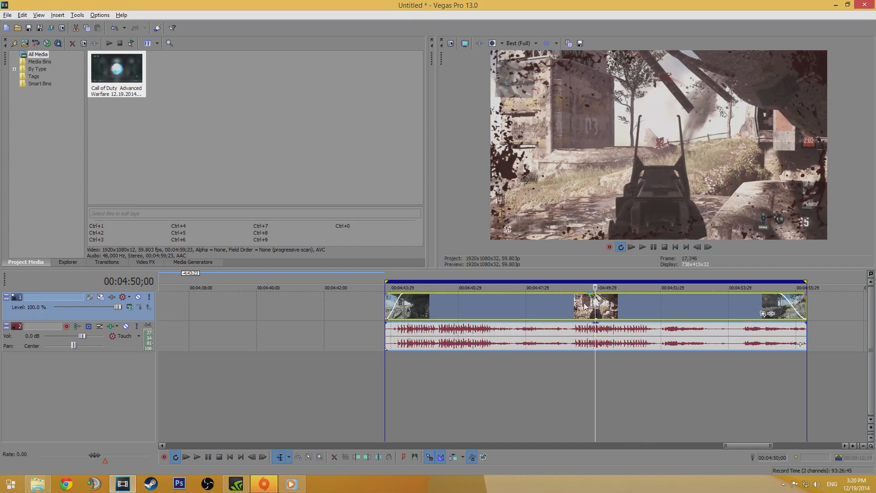
- Add Levels (Computer RGB to Studio RGB) and Color Corrector at saturation 1.150 to Video Output FX
click(147, 262)
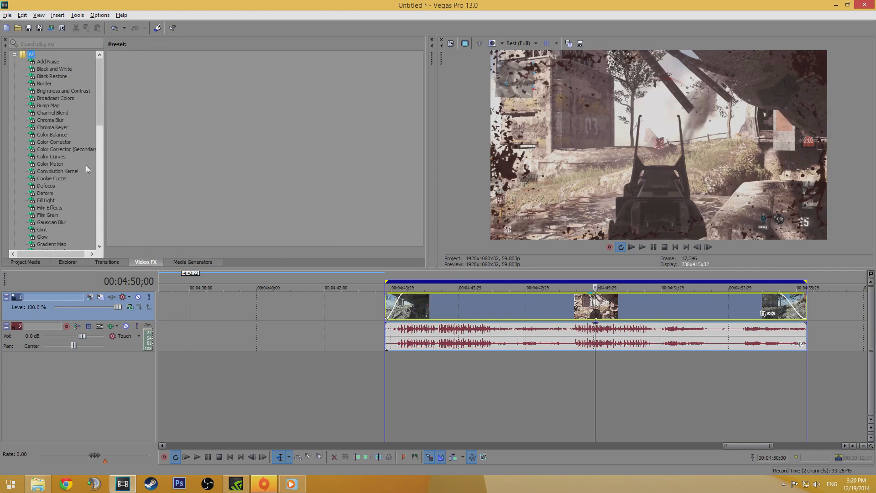
scroll(down, 3)
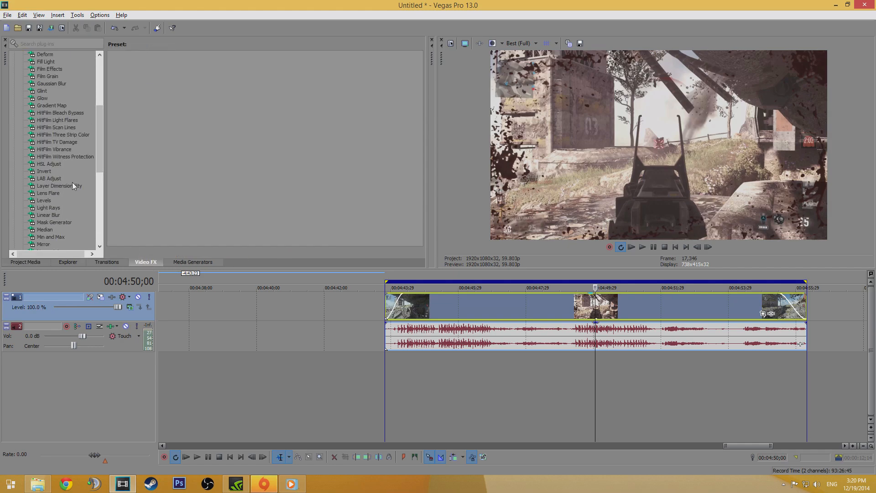
click(44, 200)
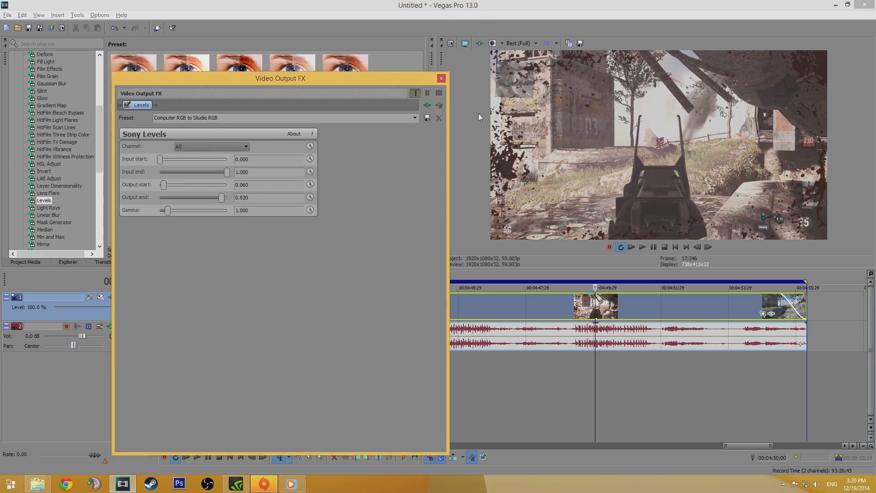
click(441, 78)
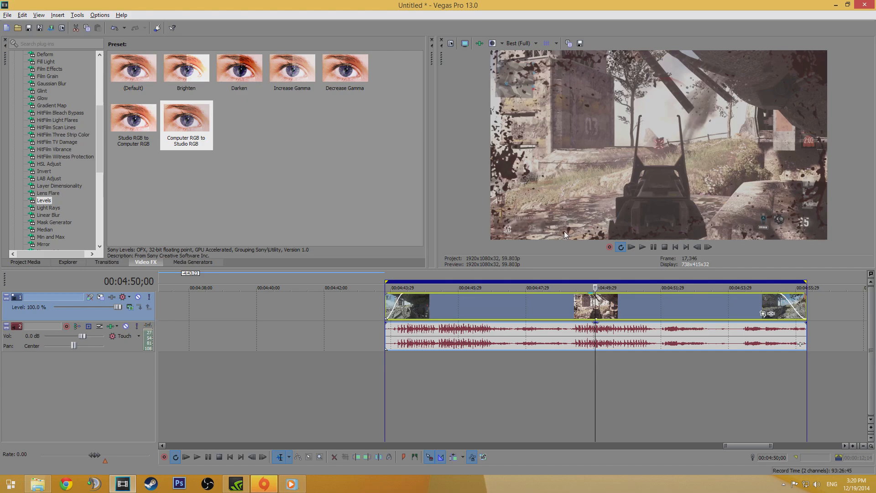
scroll(down, 3)
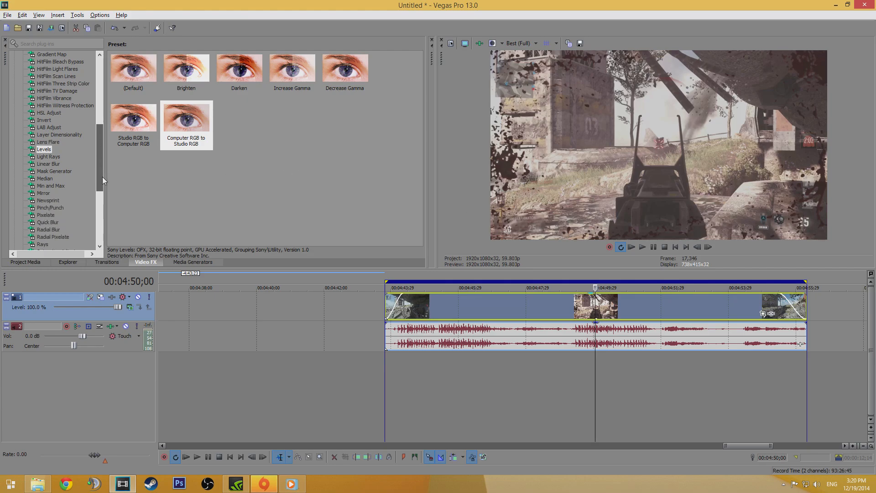
click(53, 142)
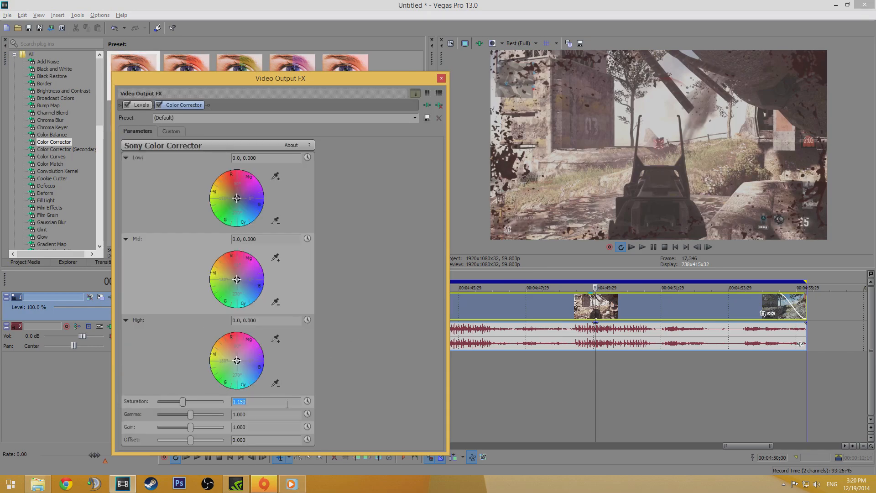
click(442, 79)
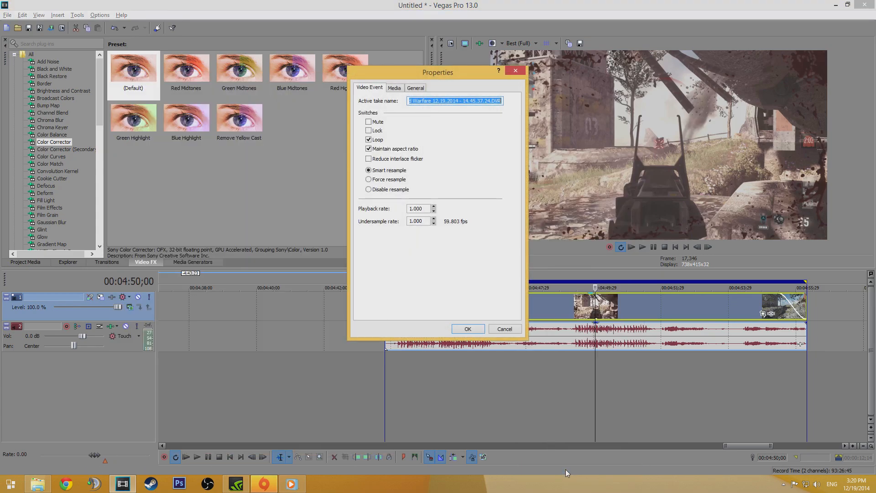
- Disable resampling in the clip's event properties
click(369, 190)
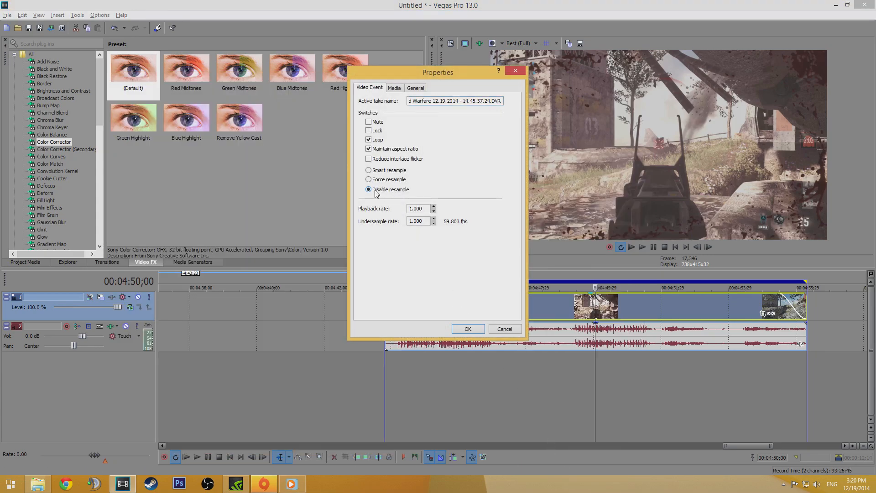
click(469, 328)
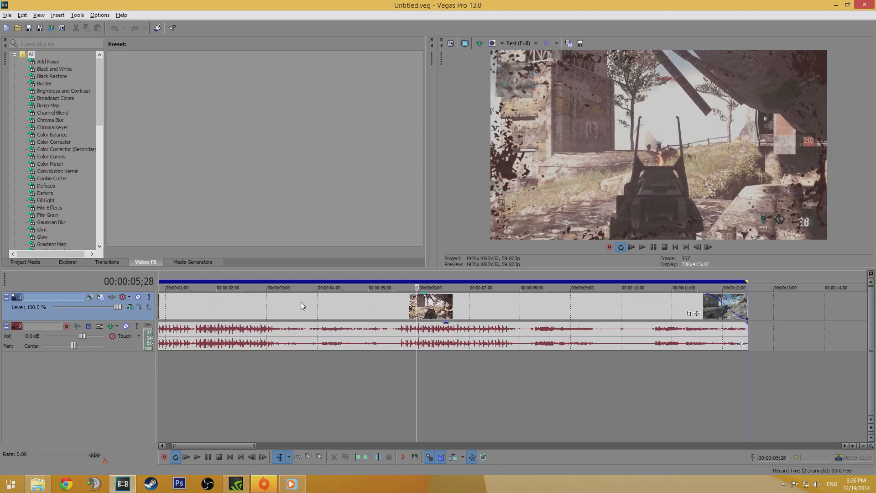
- Choose the Sony AVC Internet 1920x1080-30p template in Render As
click(7, 14)
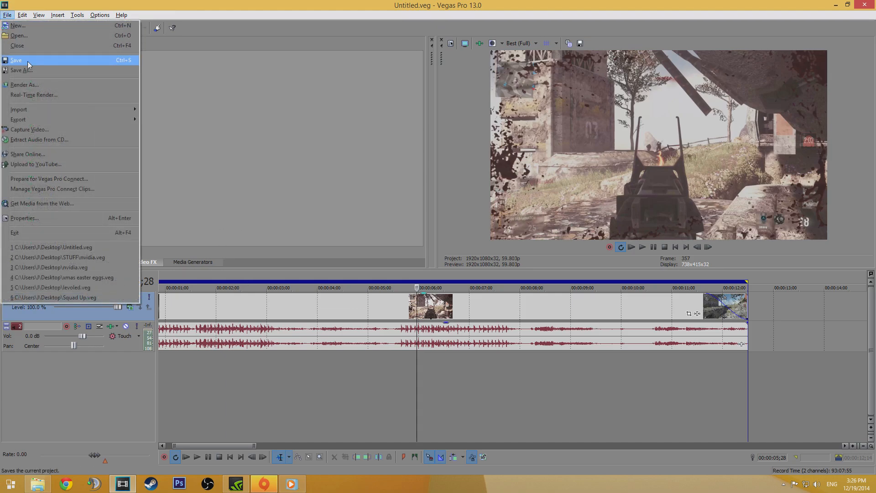
click(25, 84)
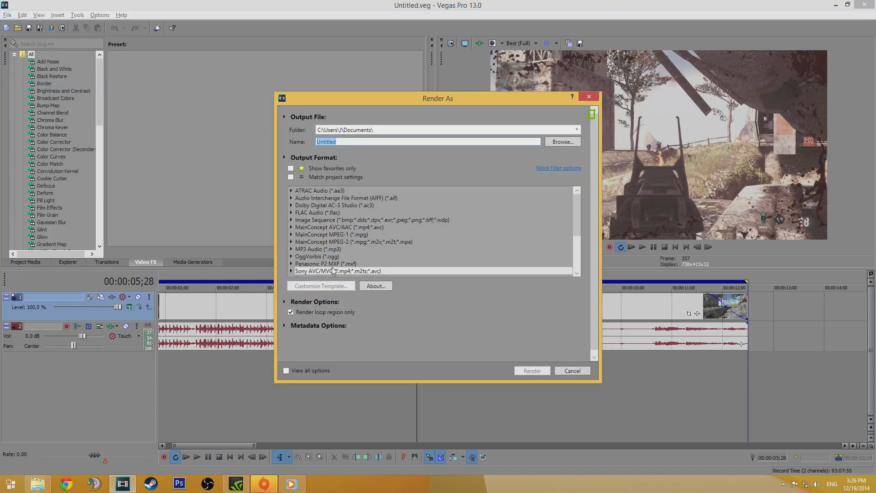
click(335, 271)
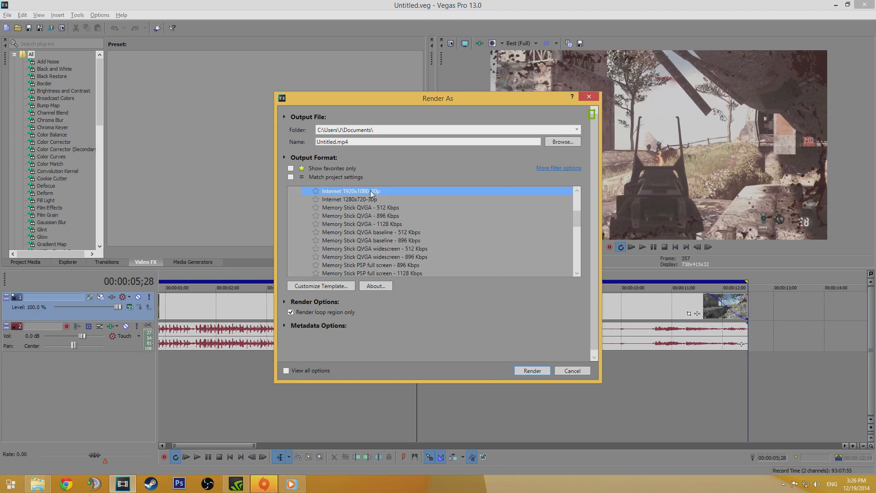
mouse_move(358, 195)
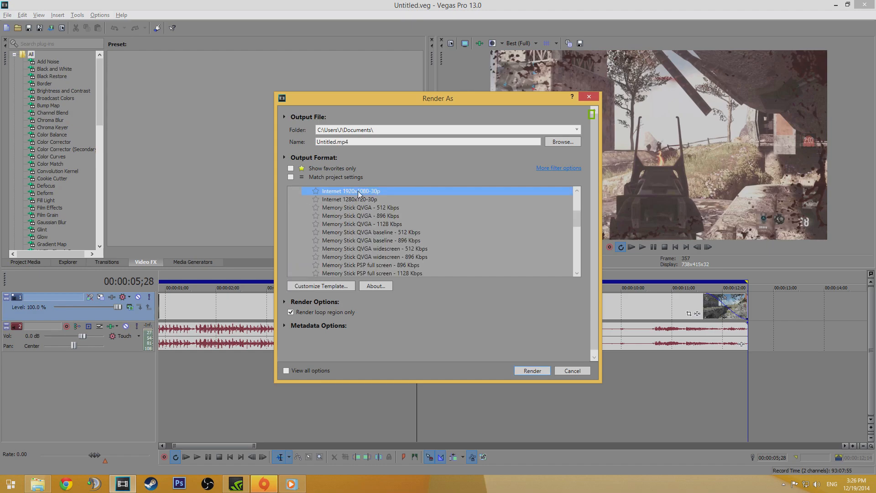
- Customize the template to 59.940 fps and 20,000,000 bps and render codclip.mp4
click(322, 286)
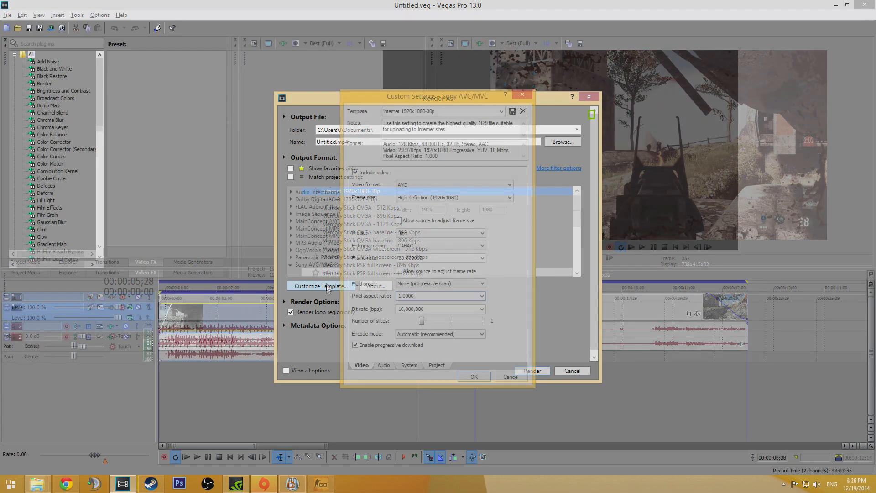
click(438, 258)
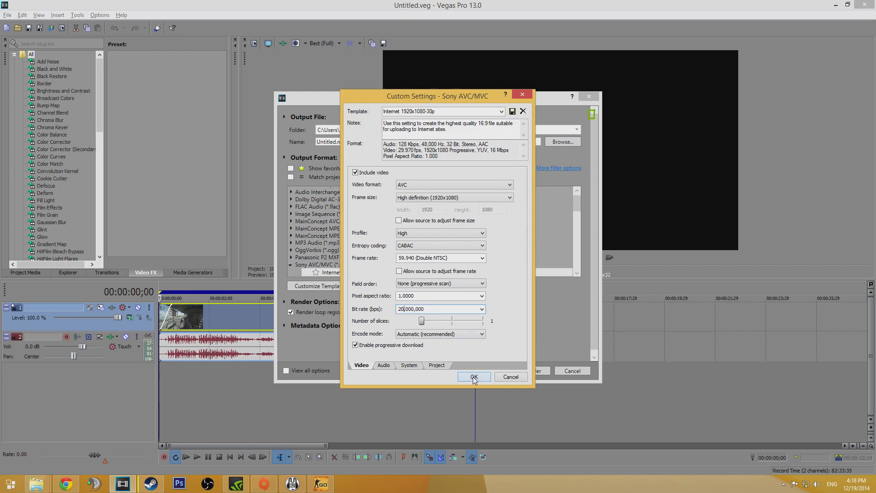
click(474, 376)
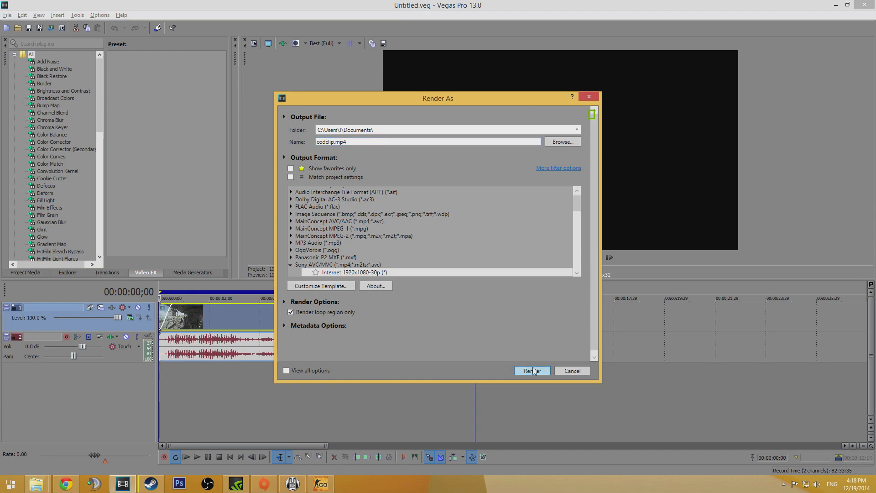
click(532, 371)
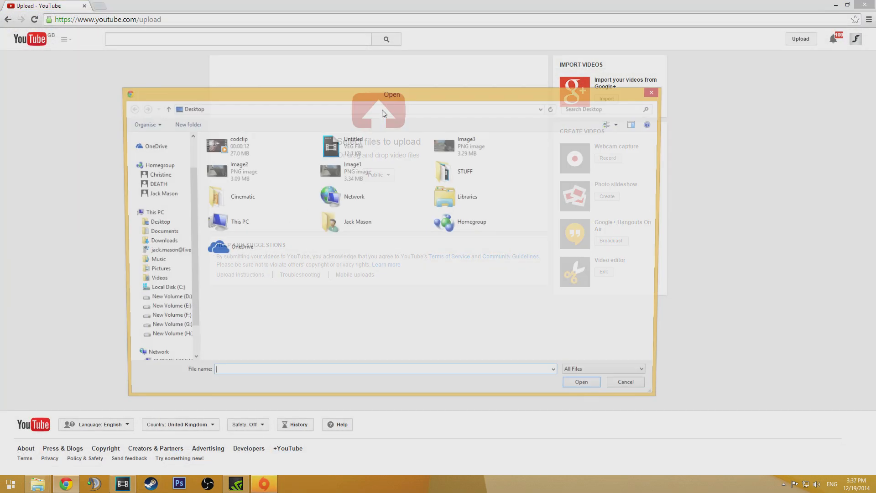
- Upload codclip titled 'Nice Killstreak' with a COD Advanced Warfare triple kill description
click(240, 145)
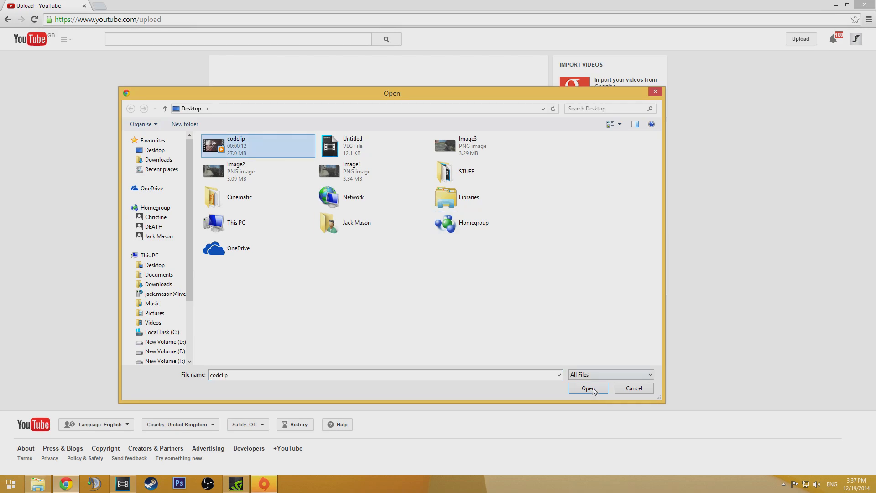
click(588, 388)
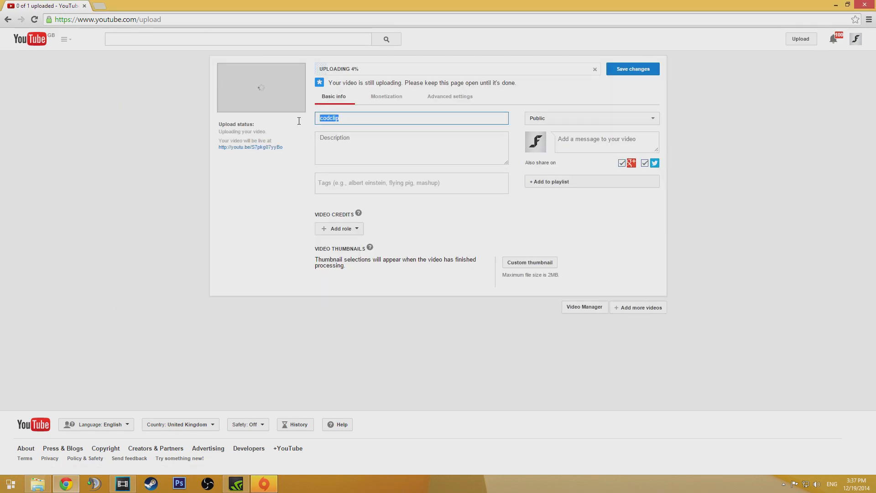
text(Nice Killstreak)
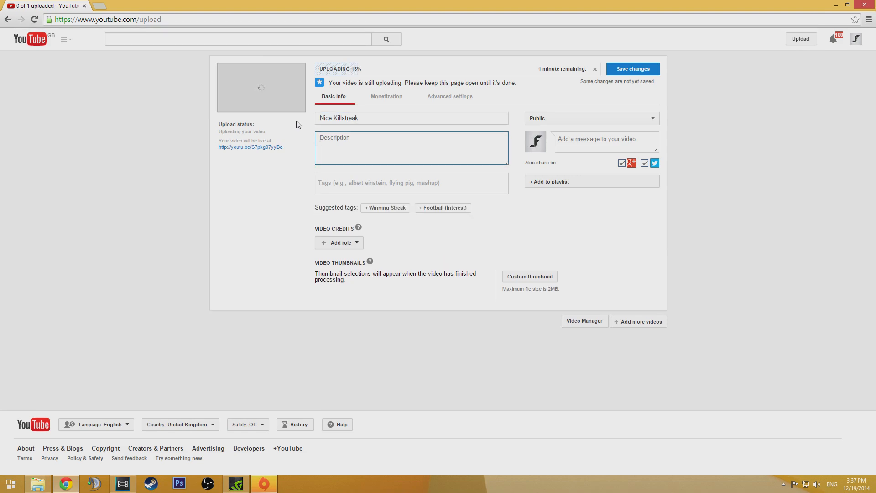
text(COD Advanced Warfar)
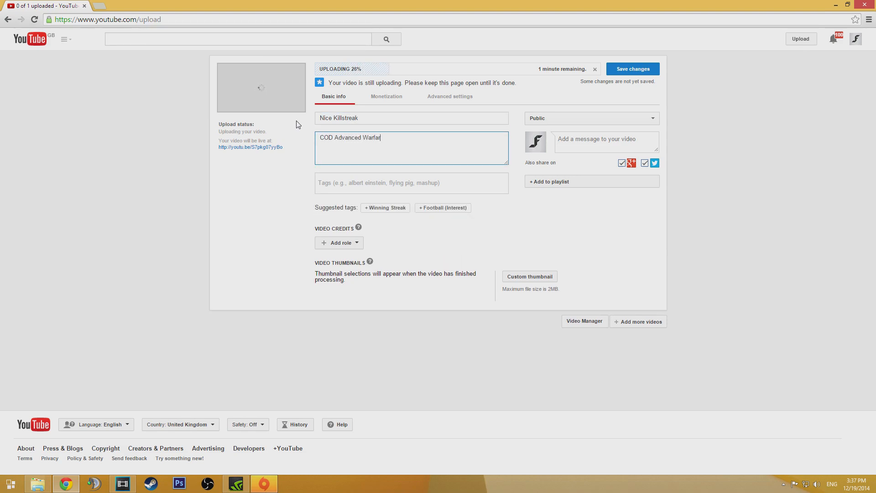
text(e triple kill)
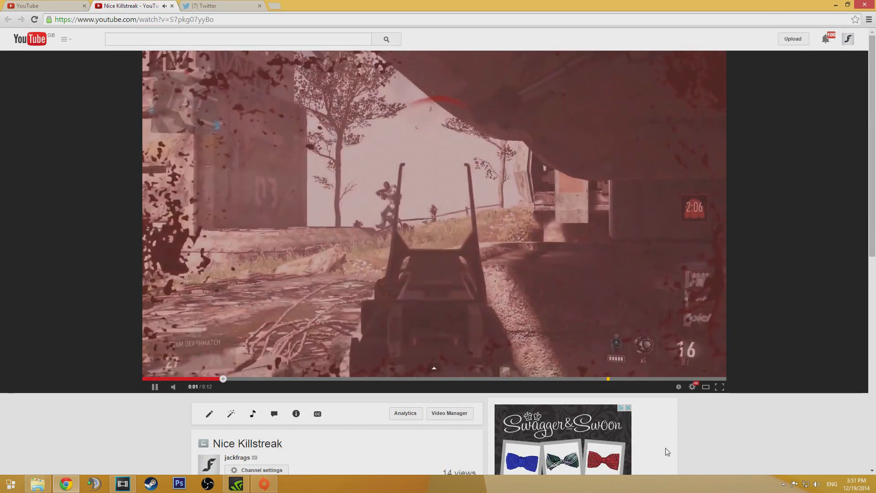
- Confirm the player quality is 1080p60 HD in the playback settings
click(692, 387)
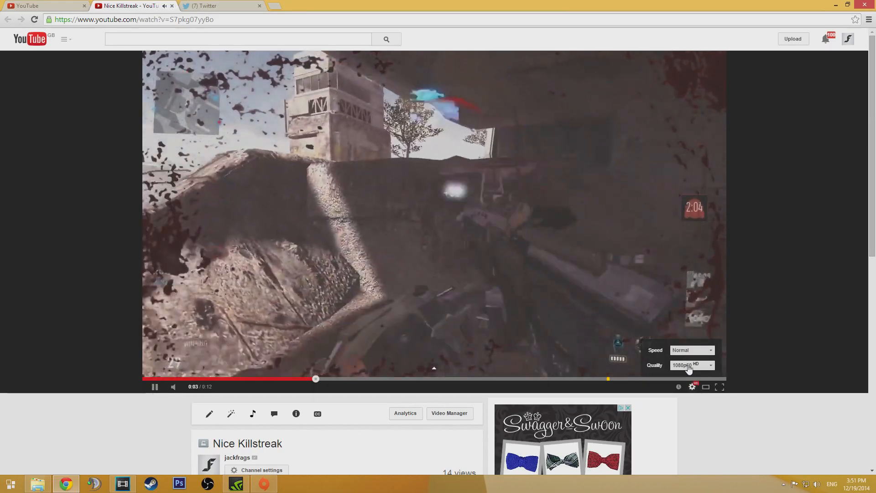
click(692, 365)
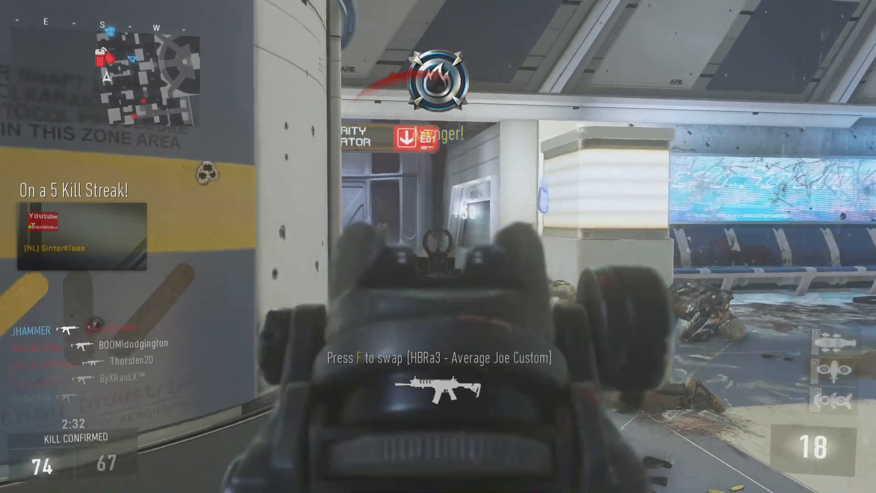
- Swap to the HBRa3 rifle lying on the ground with F
key(f)
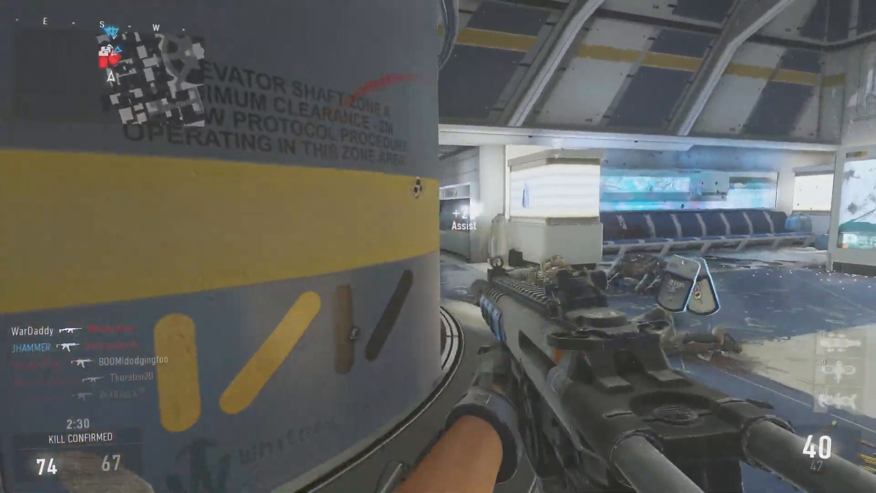